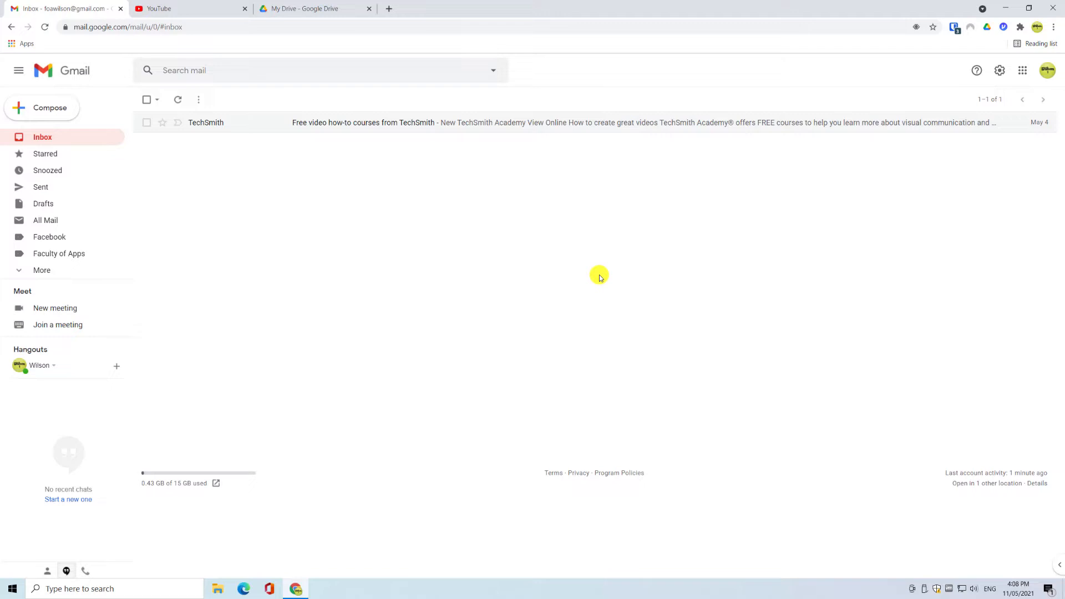
mouse_move(602, 272)
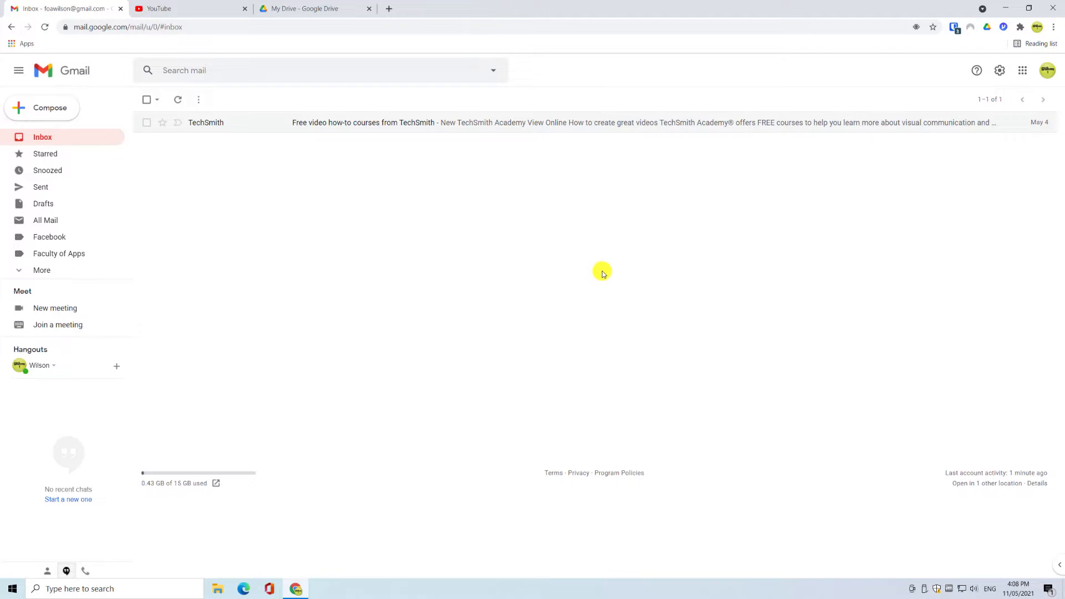
mouse_move(490, 270)
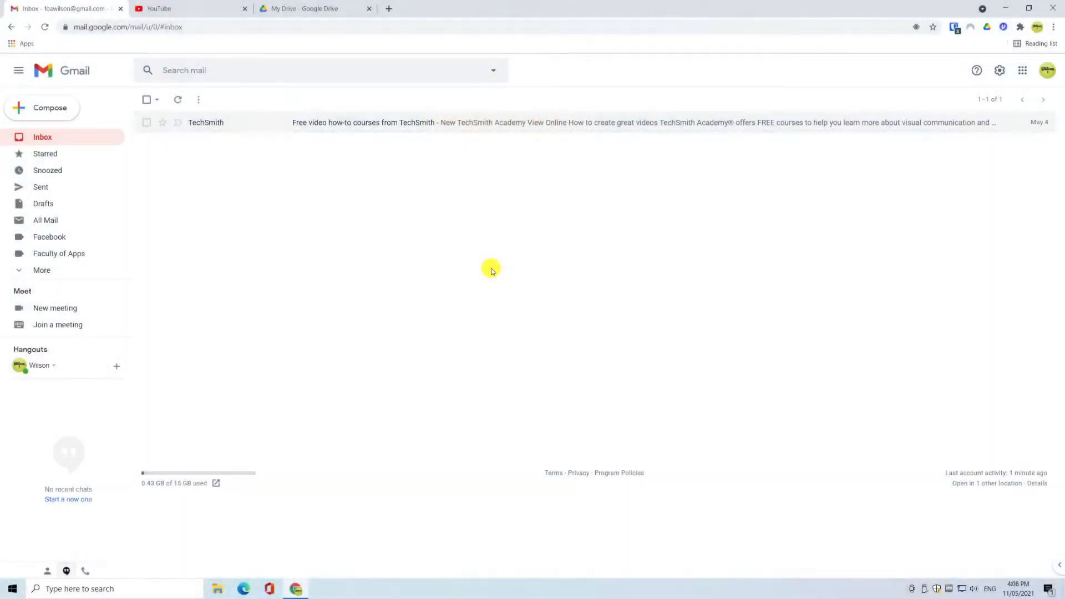
click(161, 9)
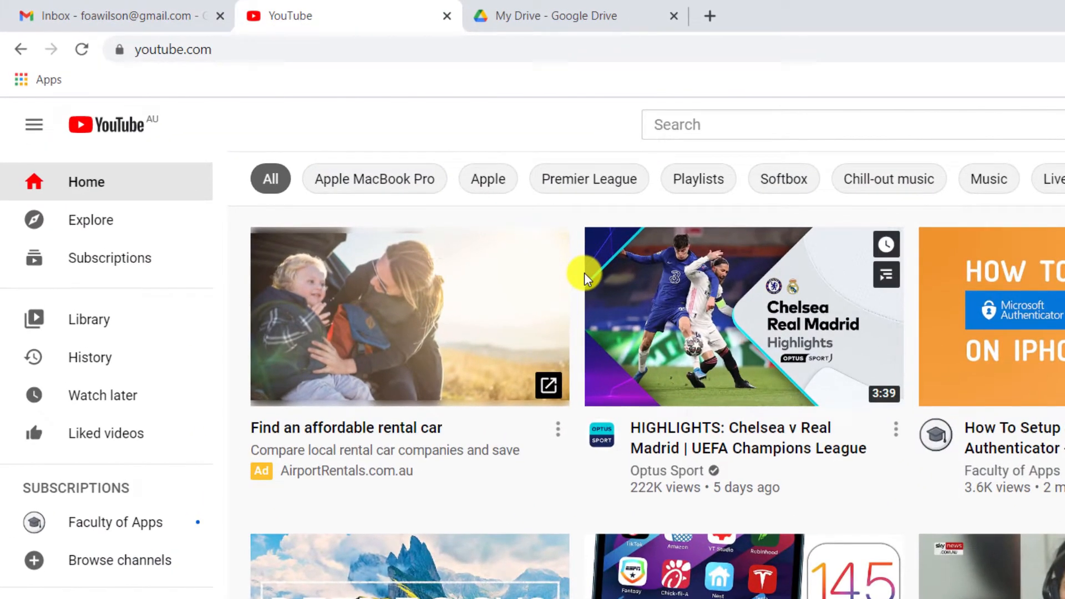
click(556, 15)
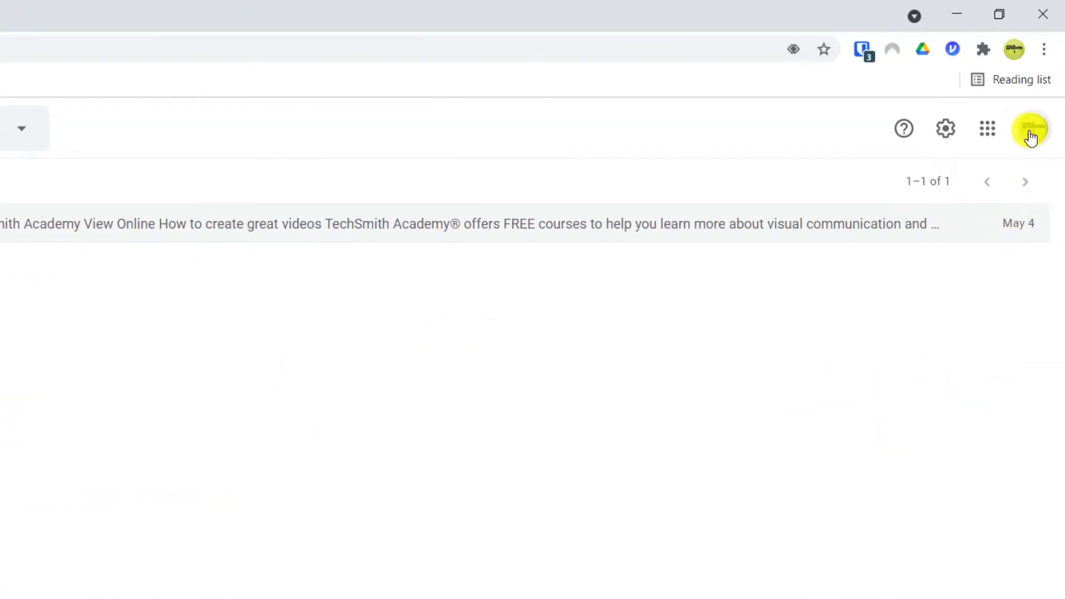
click(1030, 128)
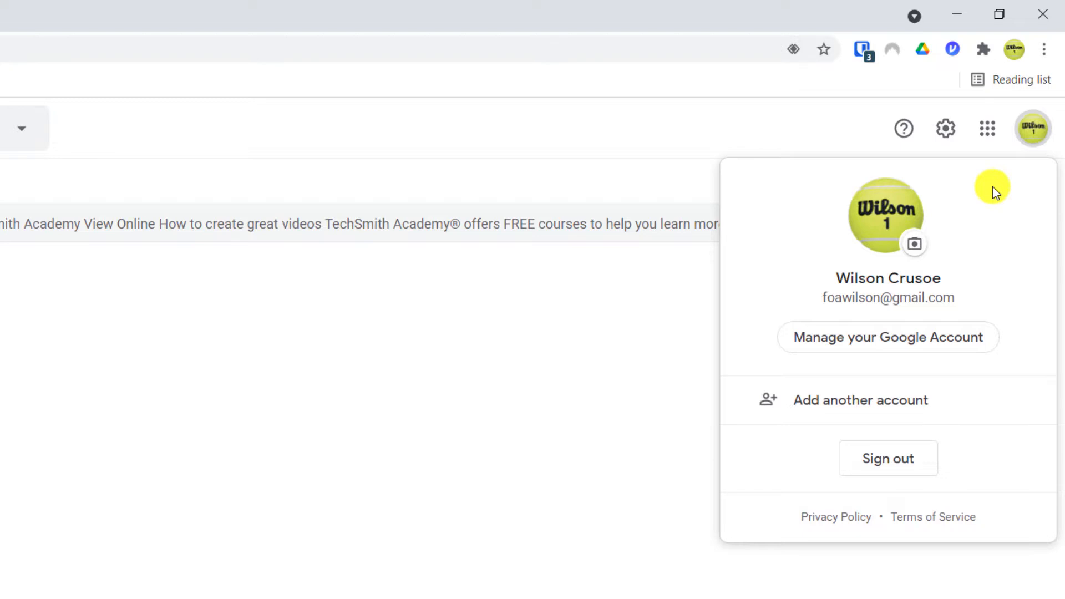
mouse_move(943, 353)
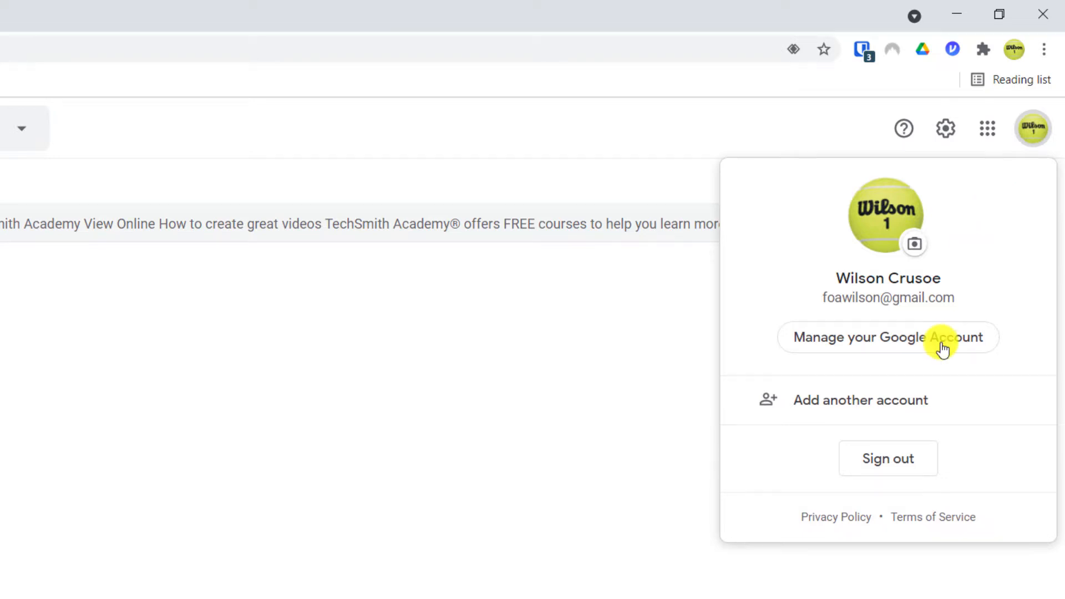
mouse_move(916, 477)
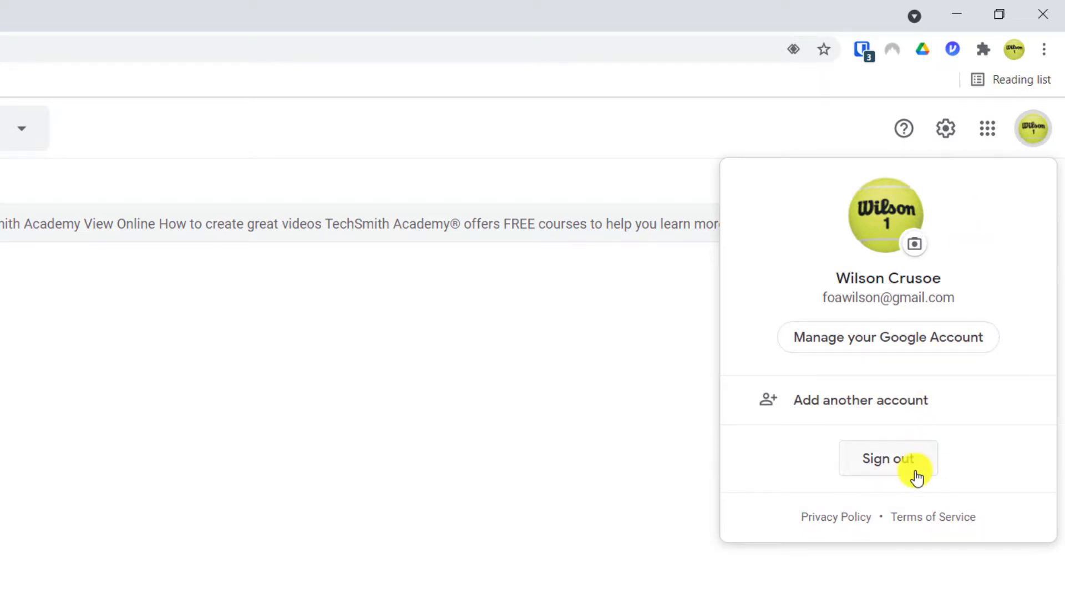
click(888, 459)
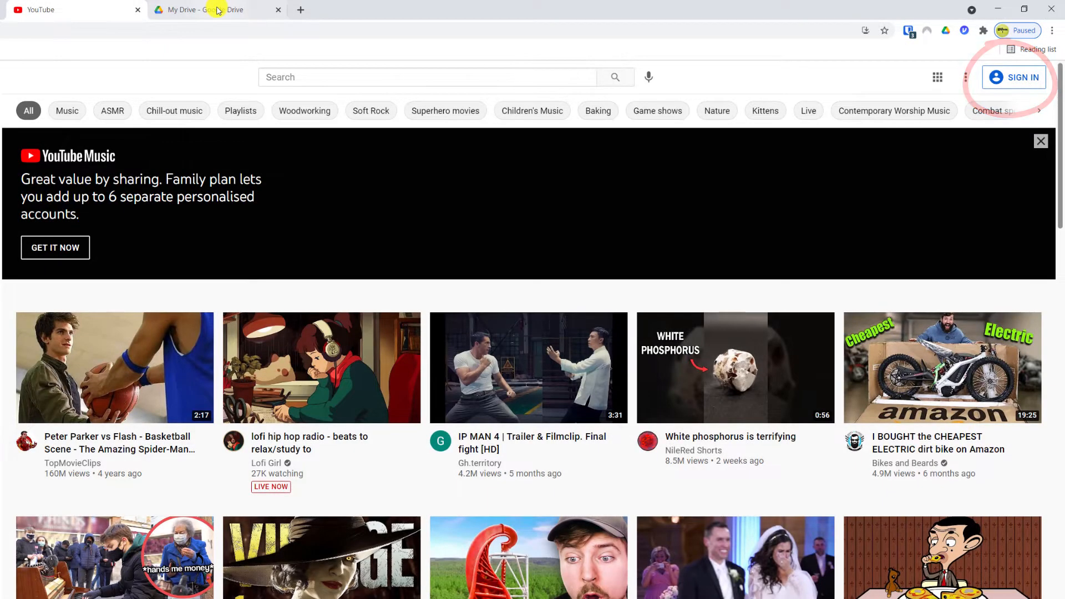
click(1020, 78)
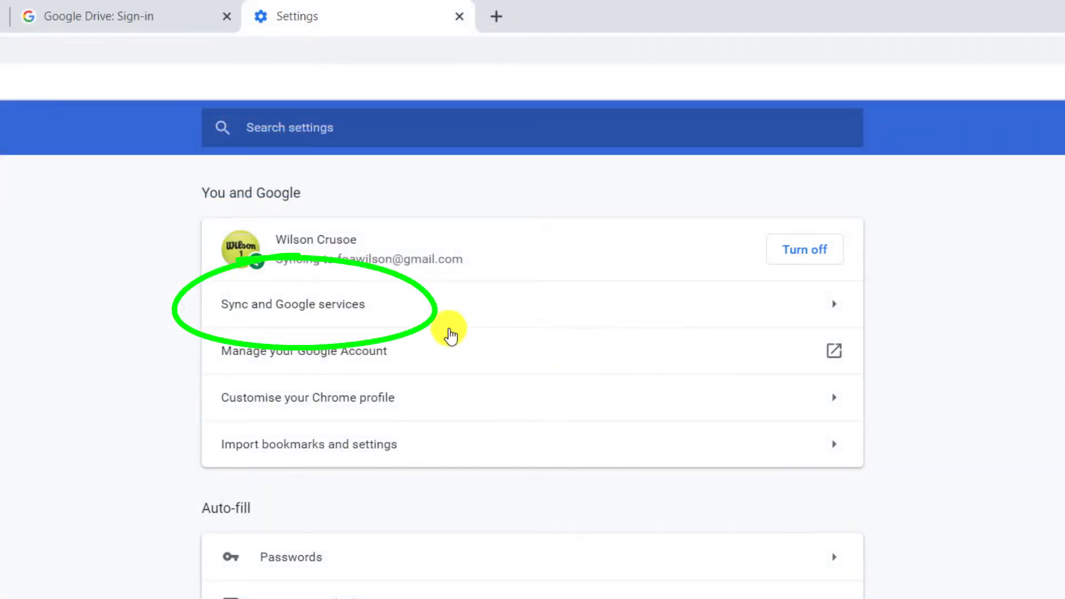
- In Chrome's You and Google settings, reach Sync and Google services > Manage what you sync
click(292, 304)
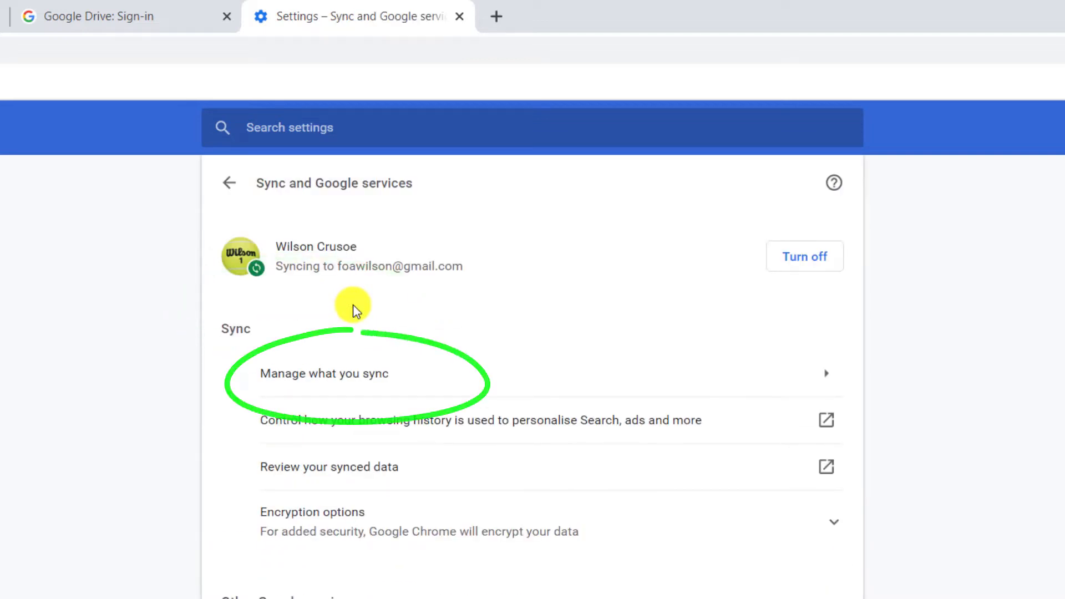
click(323, 372)
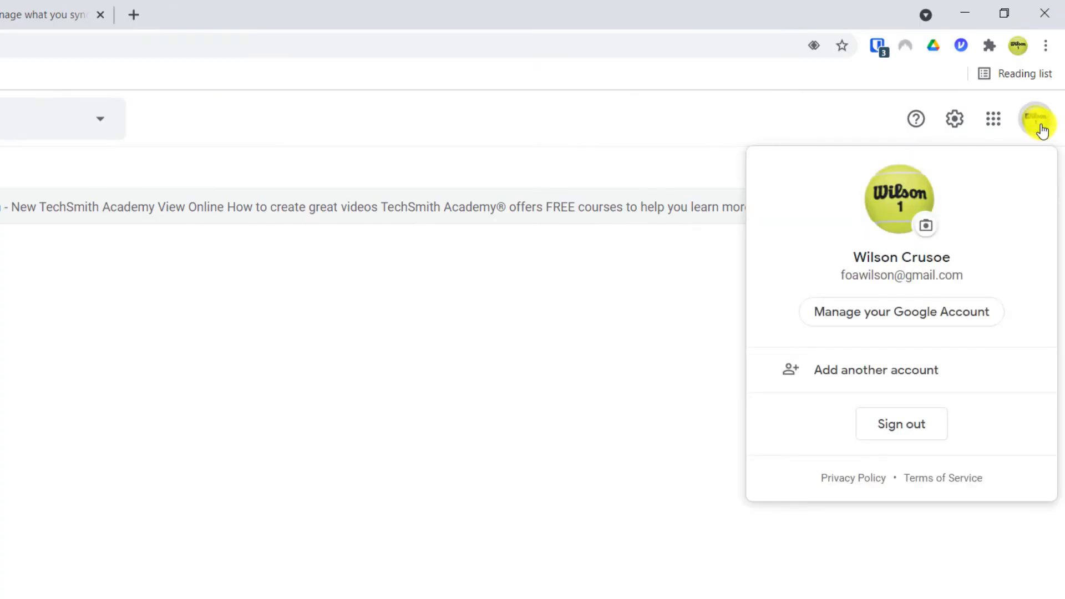
mouse_move(950, 308)
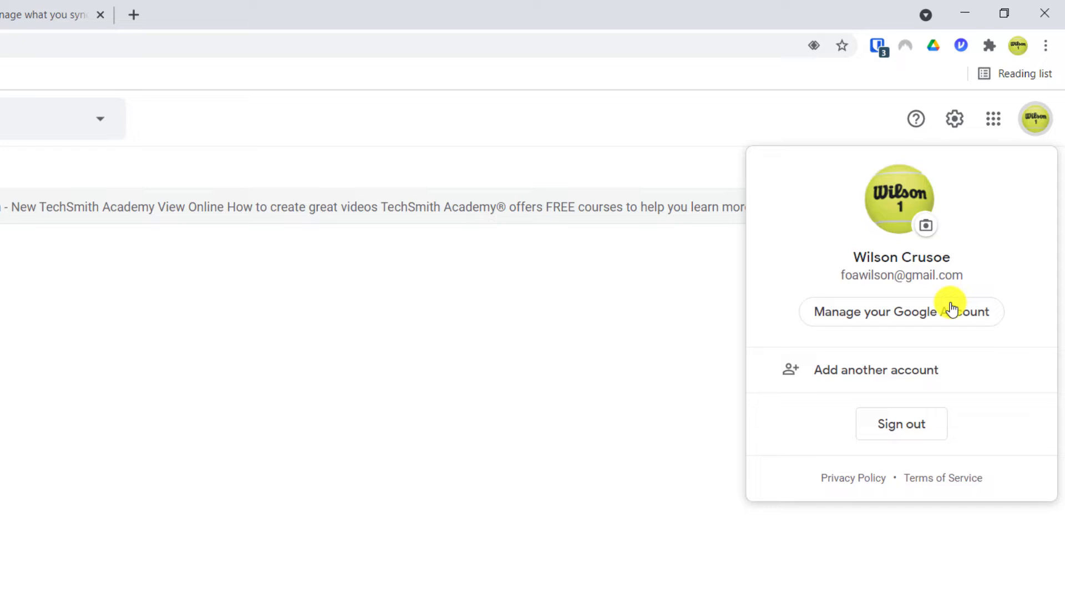
- From Manage your Google Account > Security, view all devices signed in to the account
click(901, 311)
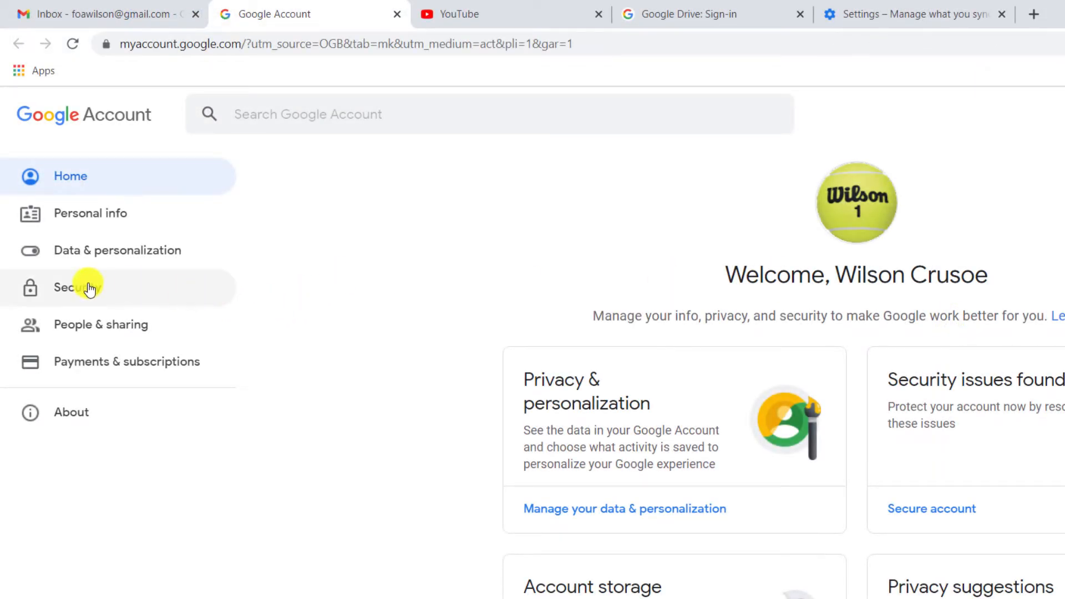
click(72, 286)
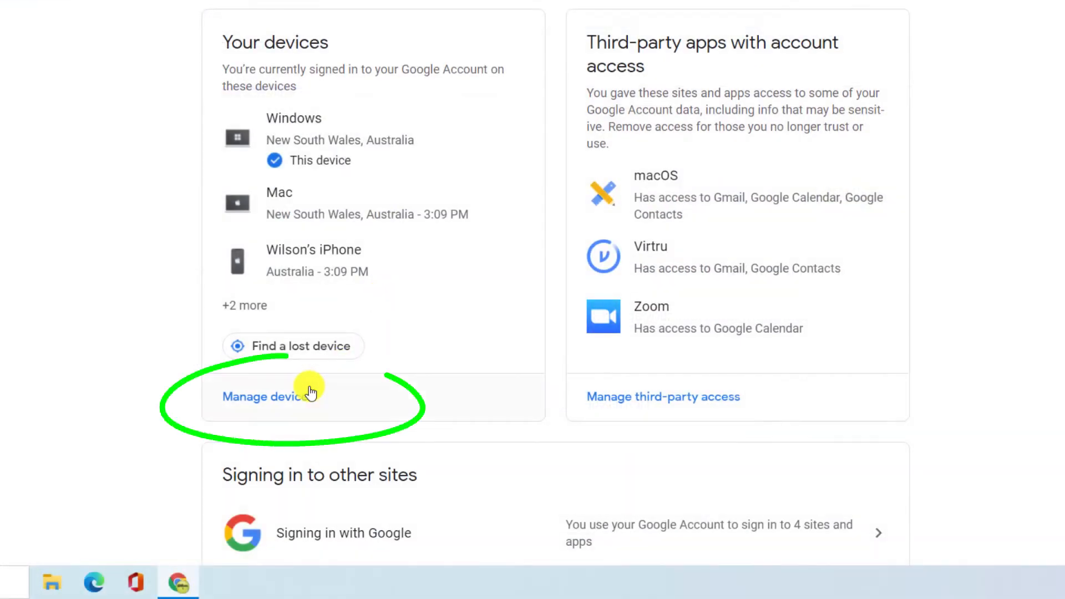
click(262, 396)
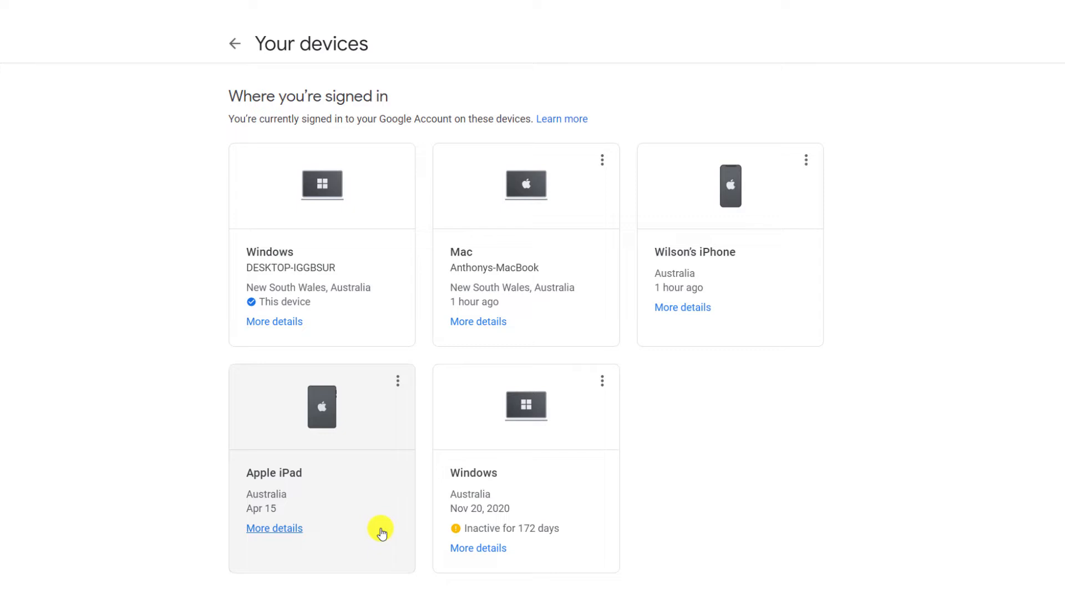
mouse_move(402, 383)
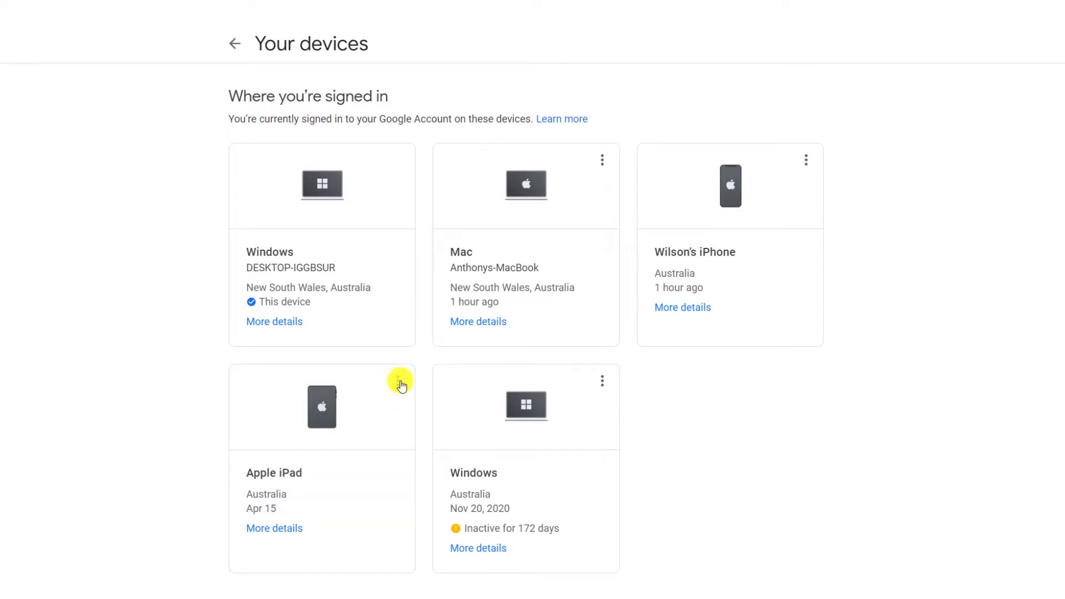
- Sign the Apple iPad out of the Google account via its three-dot menu
click(397, 382)
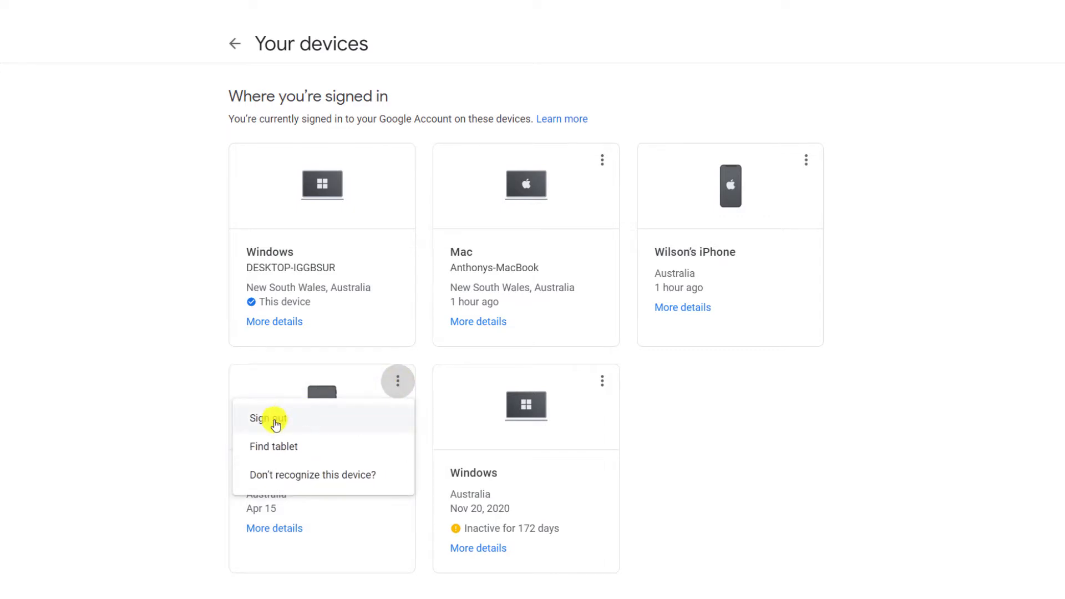
click(268, 418)
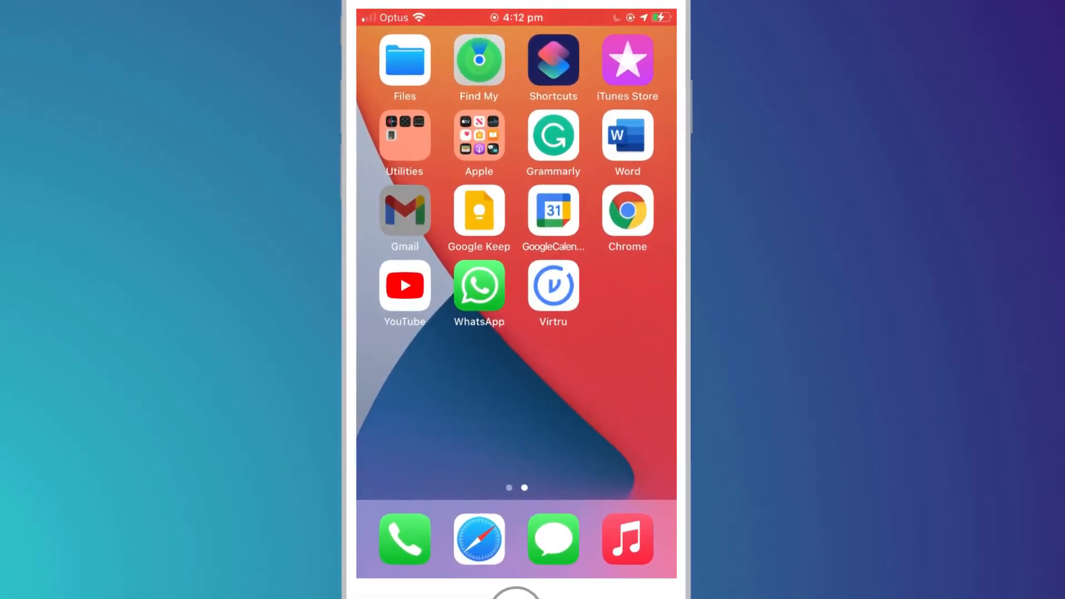
- In iPhone Gmail, reach Manage accounts on this device and toggle the account off and back on
click(404, 211)
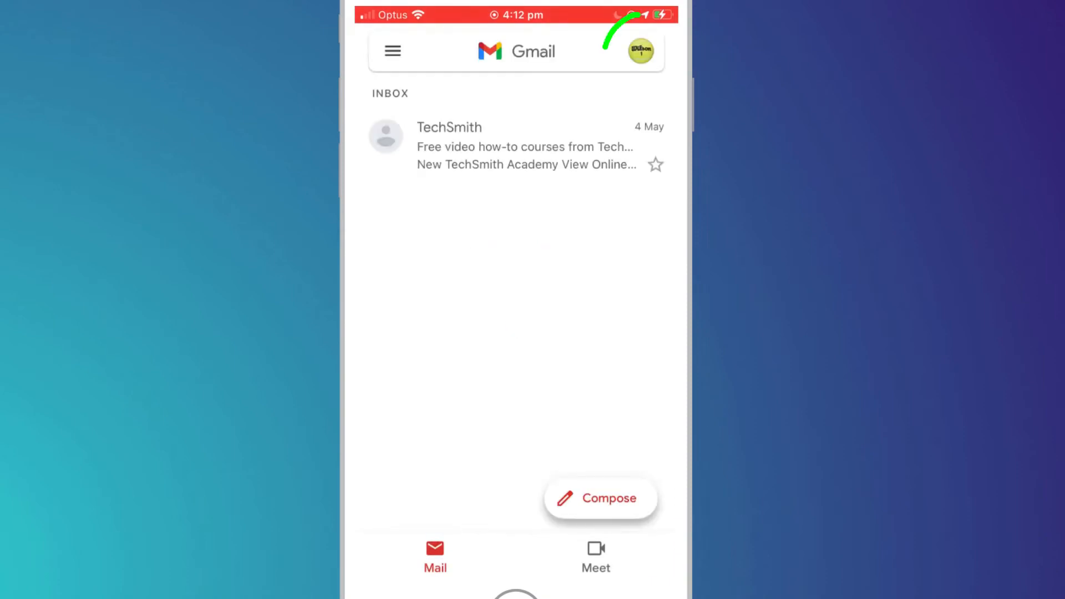
click(640, 51)
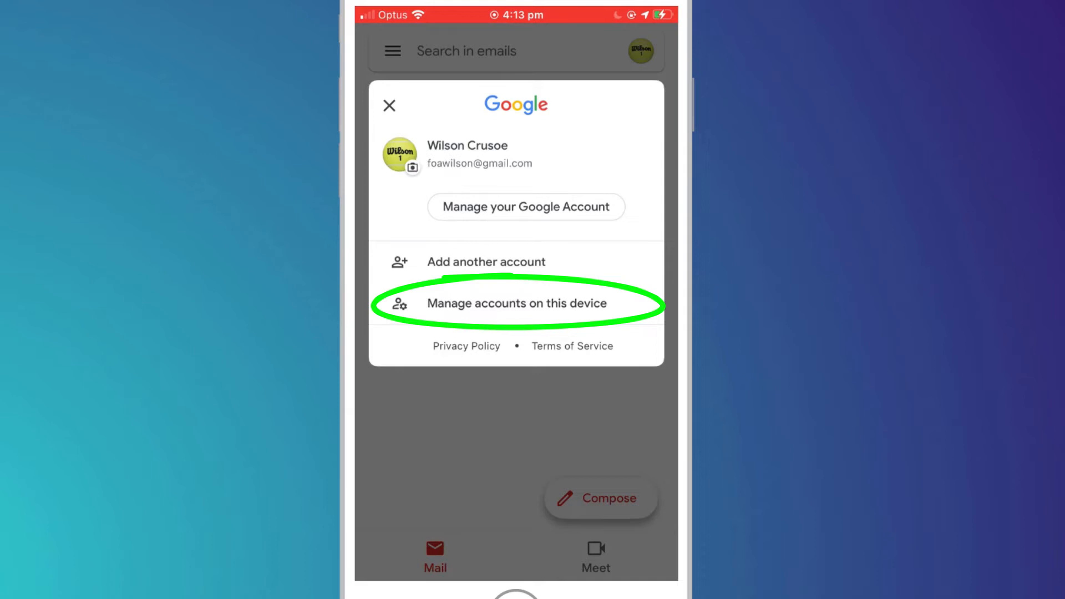
click(517, 303)
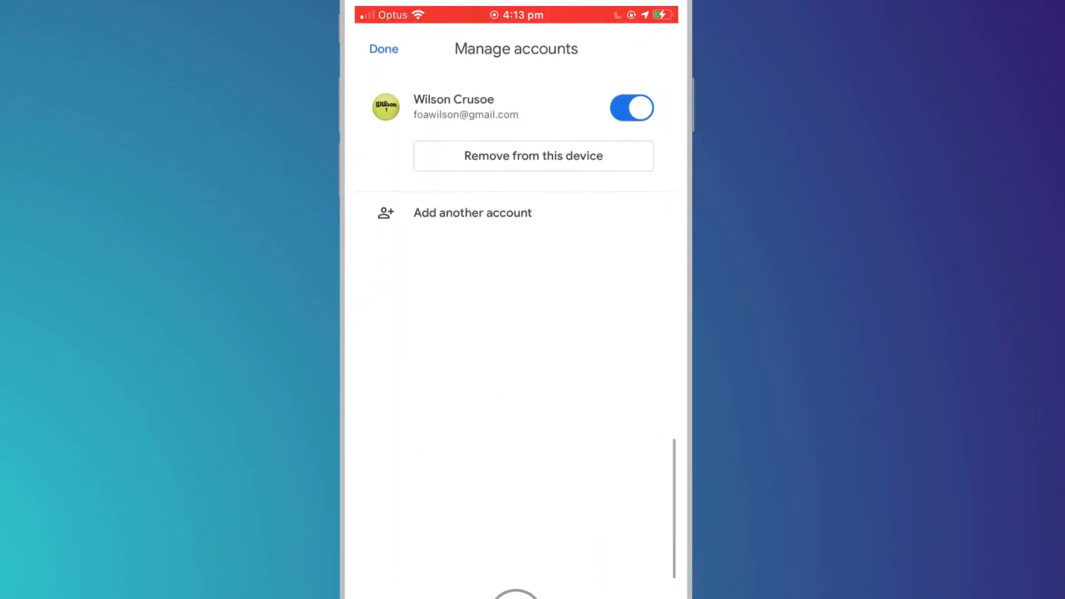
click(631, 107)
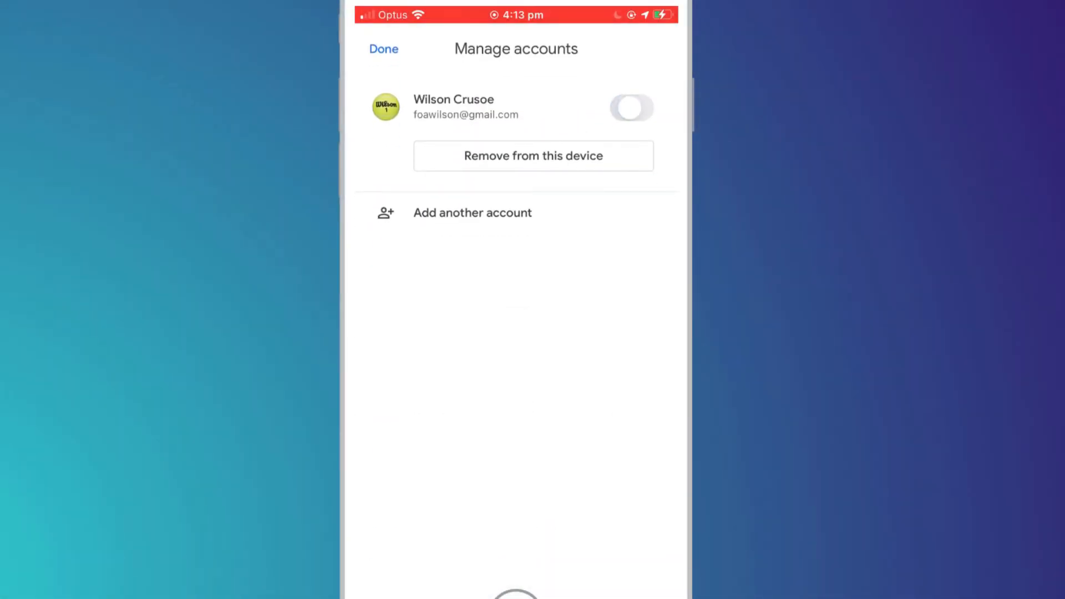
click(631, 109)
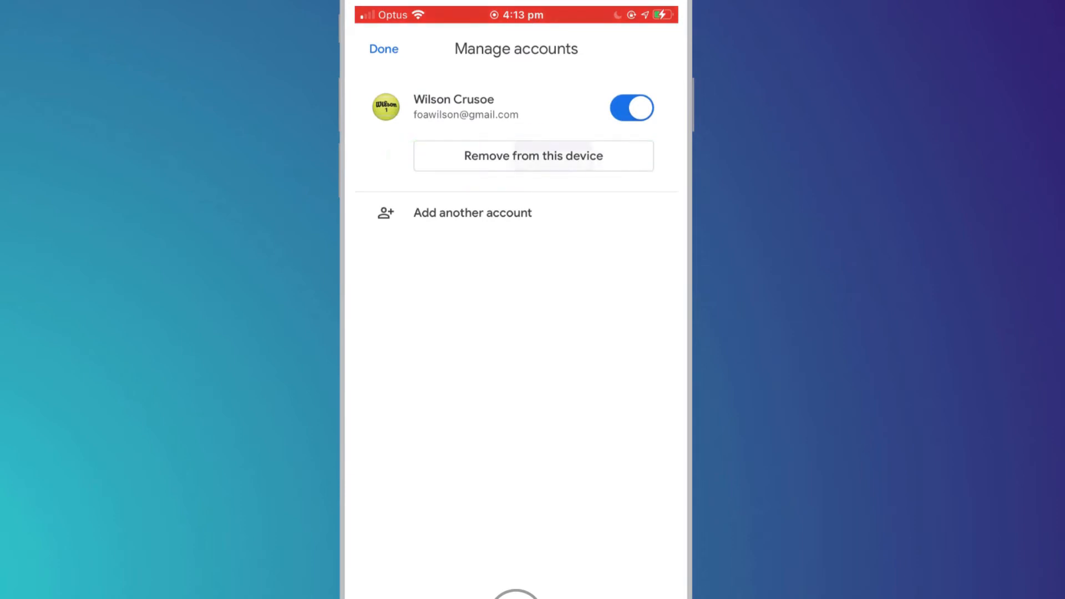
- Remove the Google account from this iPhone and confirm the removal
click(532, 155)
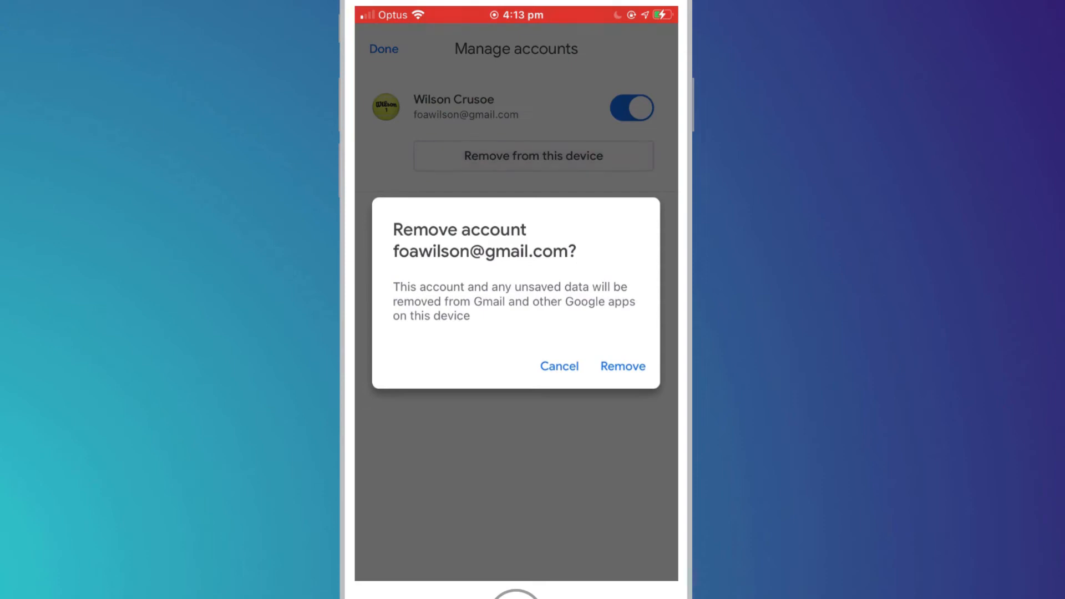
click(622, 366)
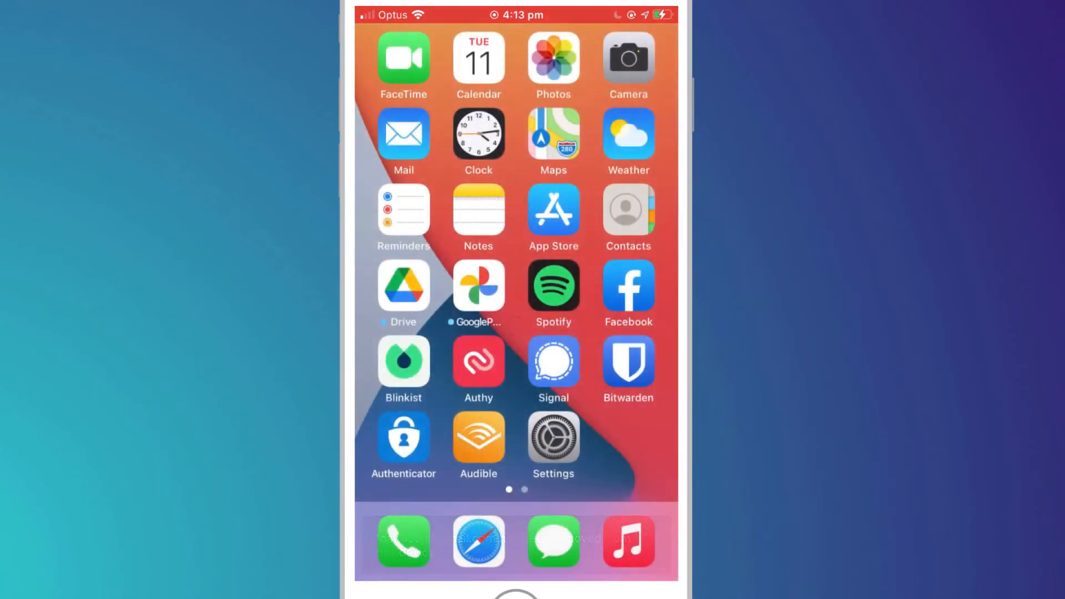
- In iOS Settings > Mail > Accounts, switch off Mail sync for the Gmail account
click(552, 438)
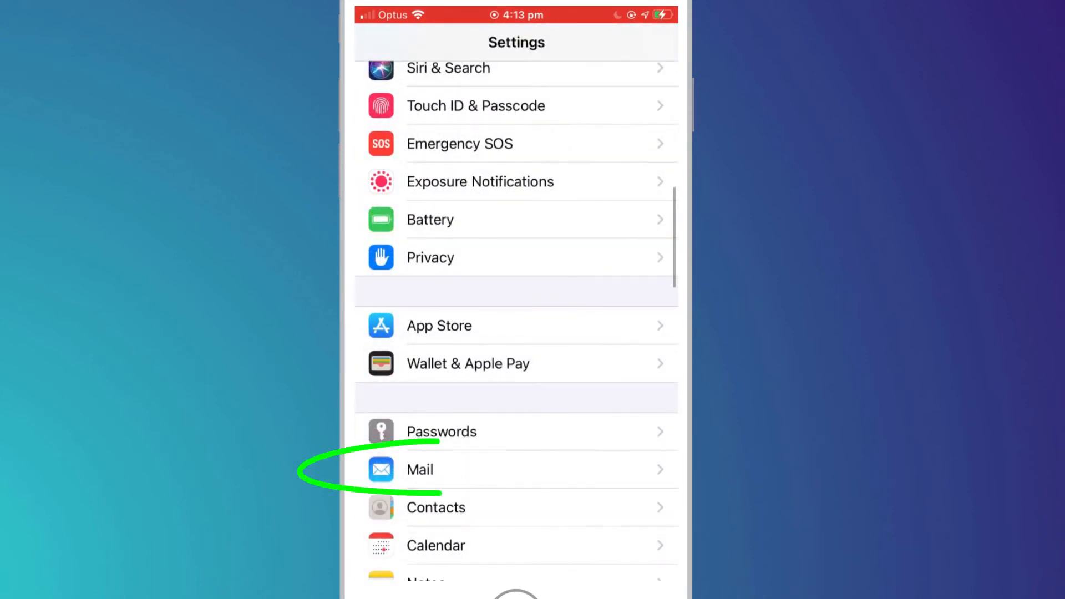
click(420, 469)
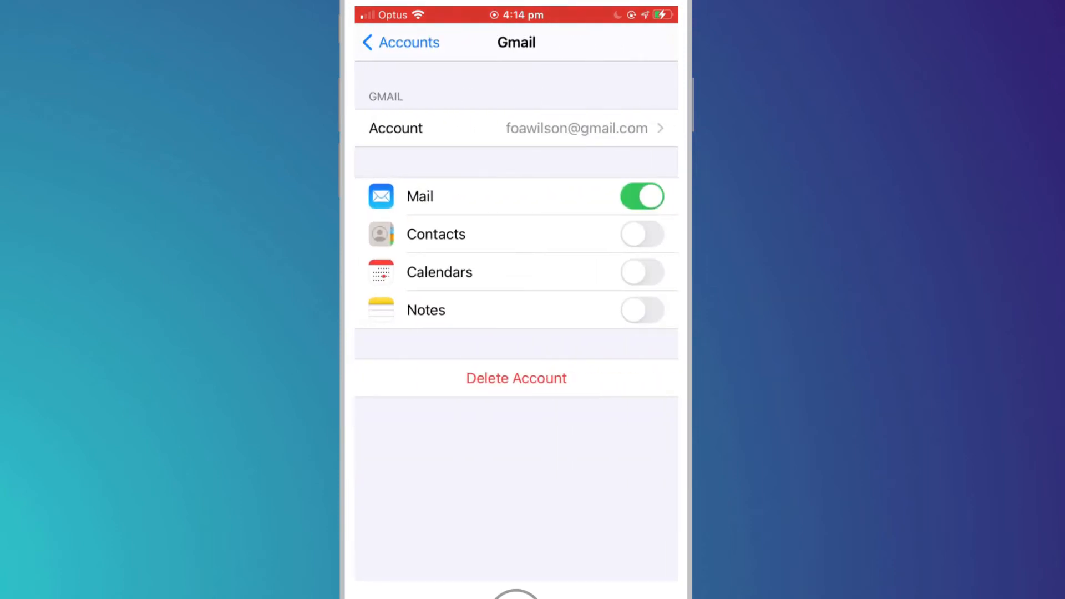
click(641, 196)
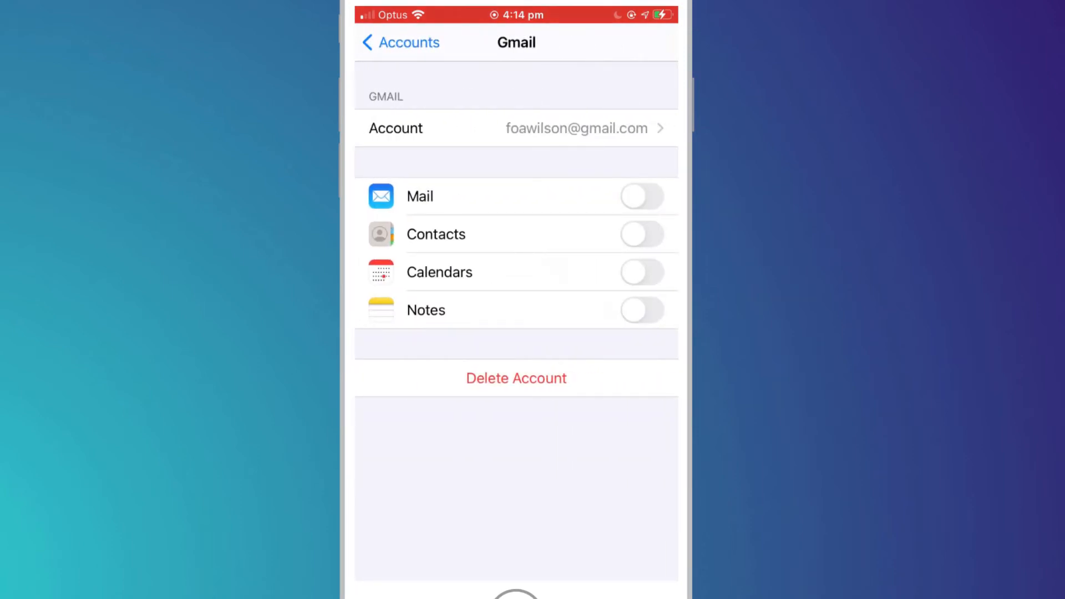
click(517, 377)
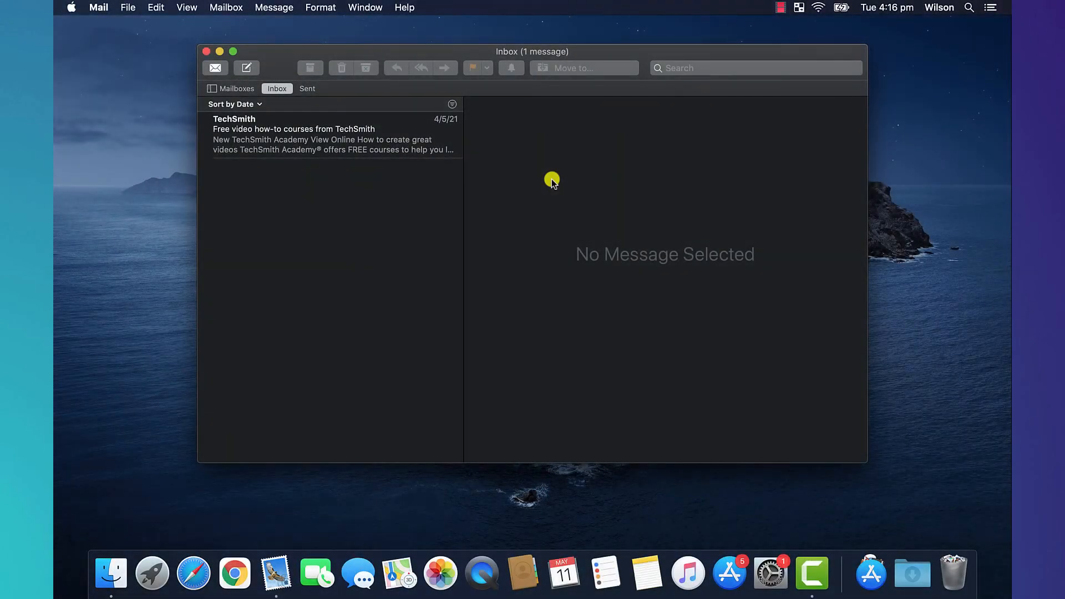
mouse_move(423, 221)
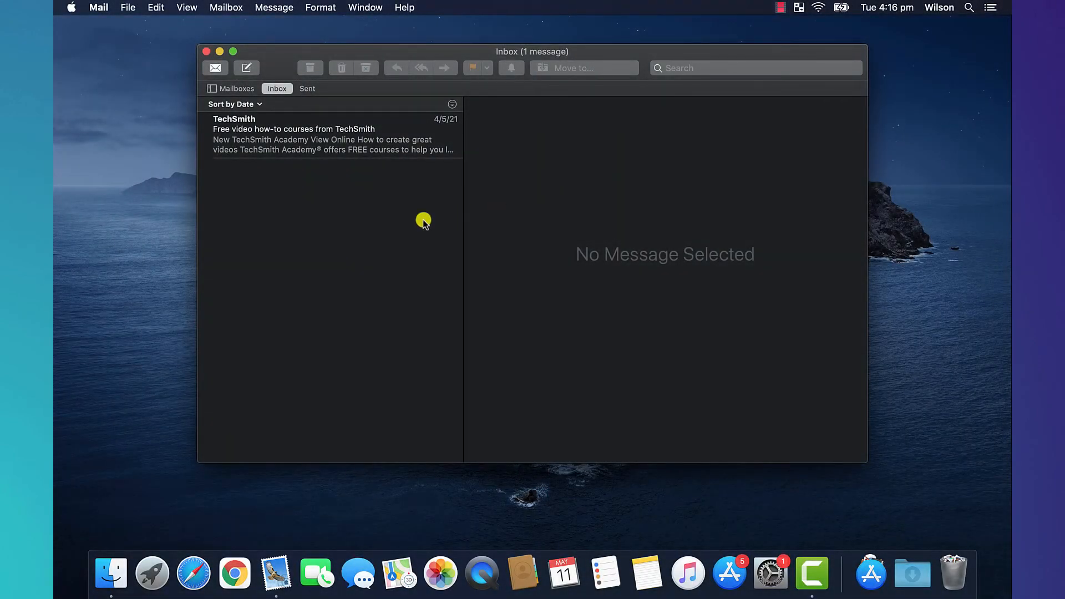
mouse_move(770, 573)
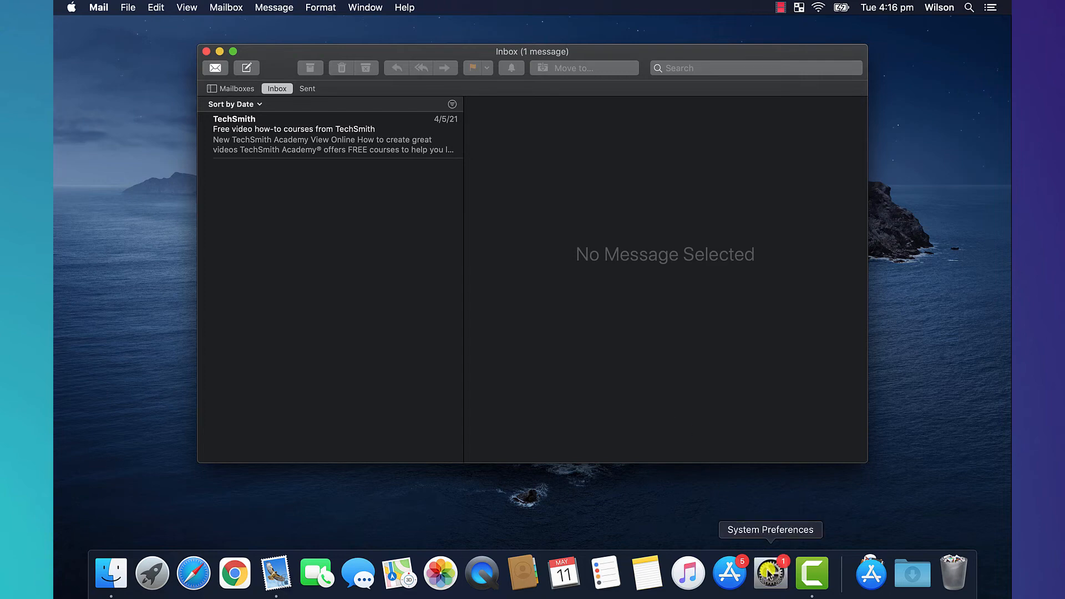
- Launch System Preferences from the Mac Dock over the Mail inbox
click(770, 574)
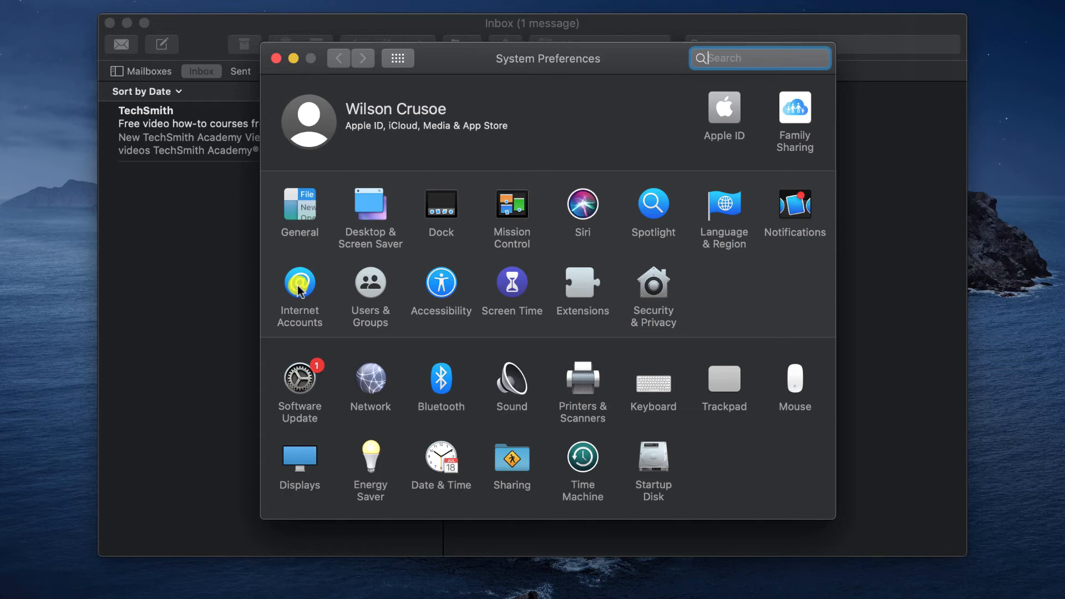
- In Internet Accounts, delete the Gmail account used for Mail with the minus button and confirm
click(299, 283)
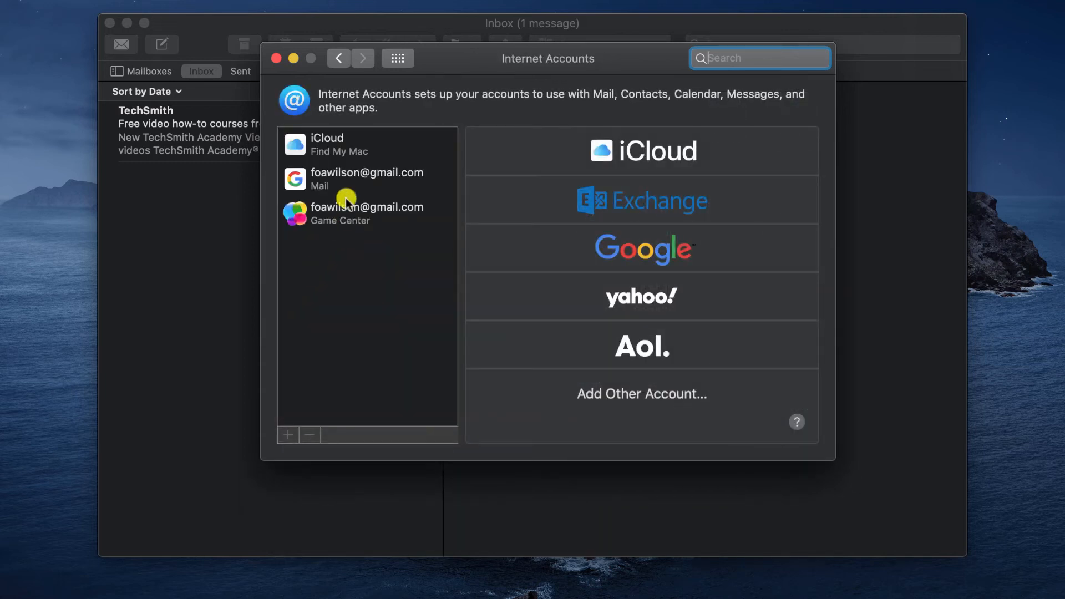
click(366, 178)
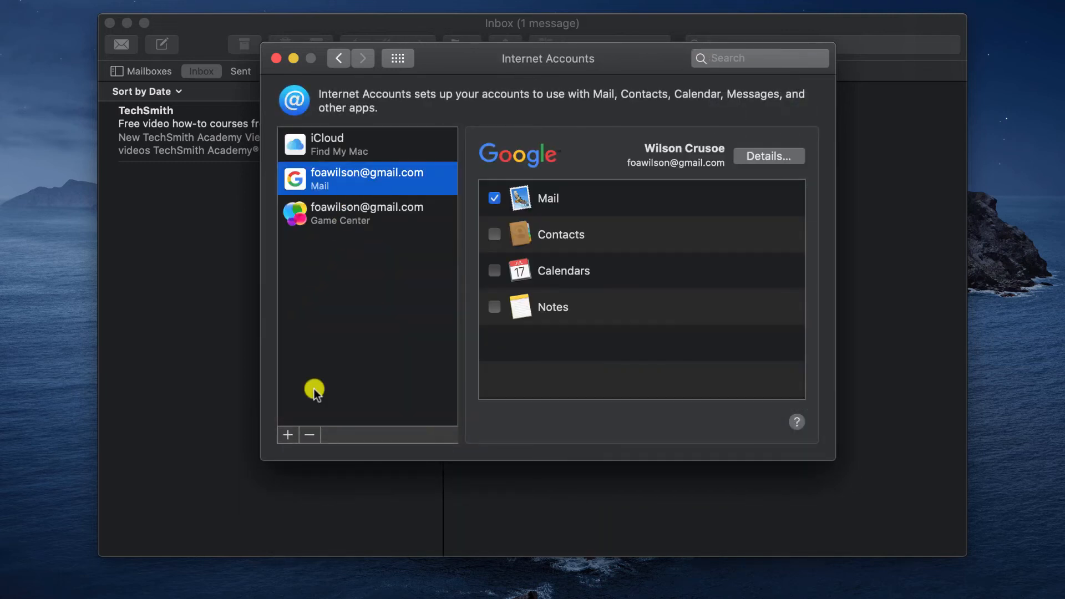
click(309, 435)
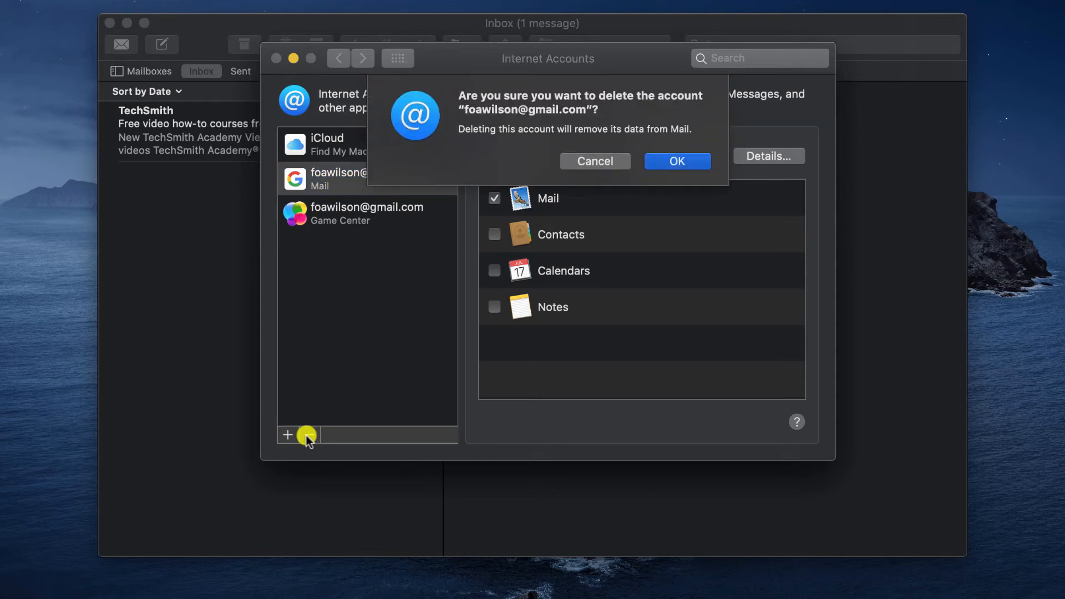
click(676, 162)
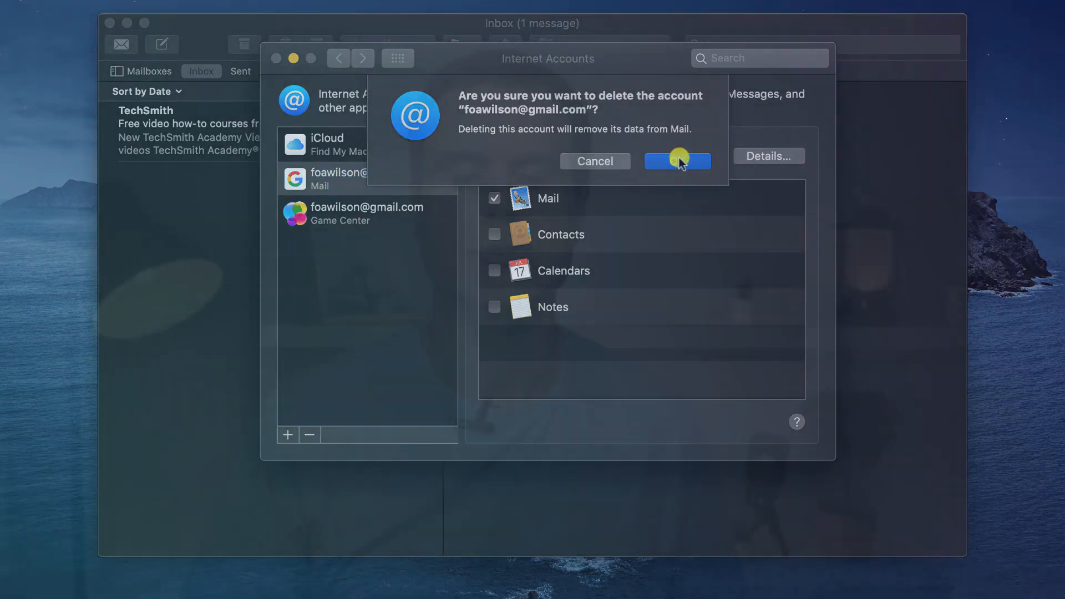